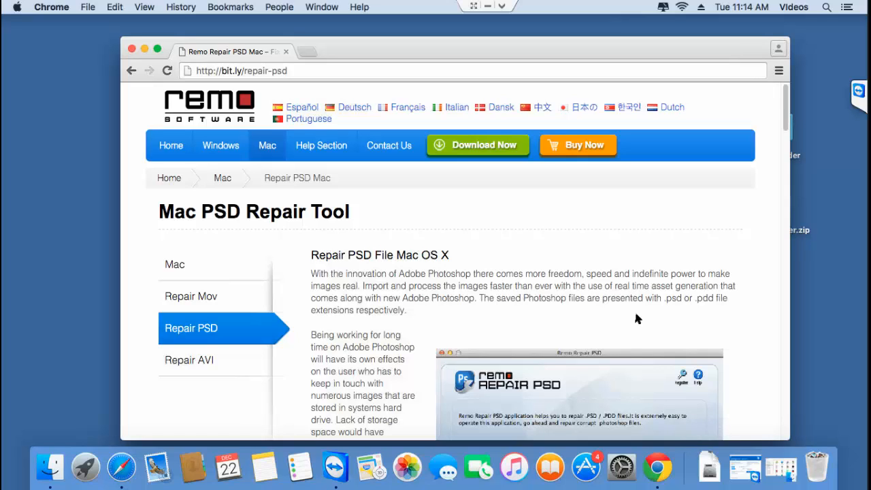
mouse_move(606, 137)
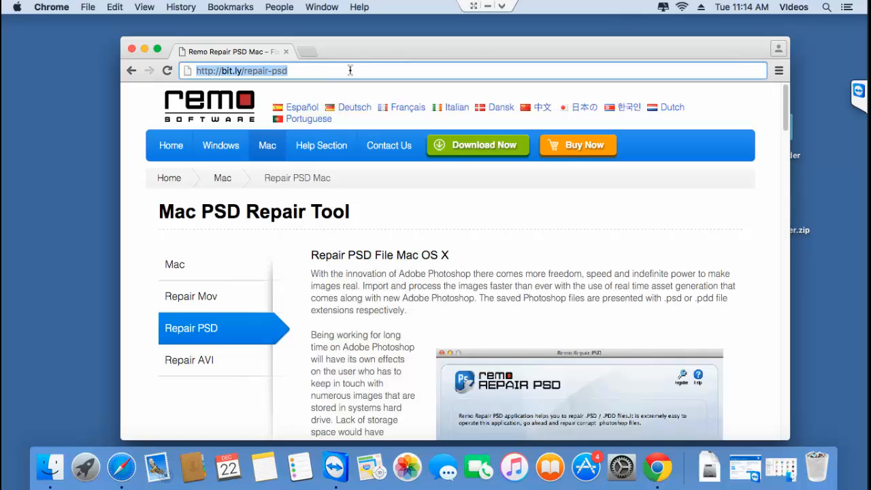
mouse_move(478, 144)
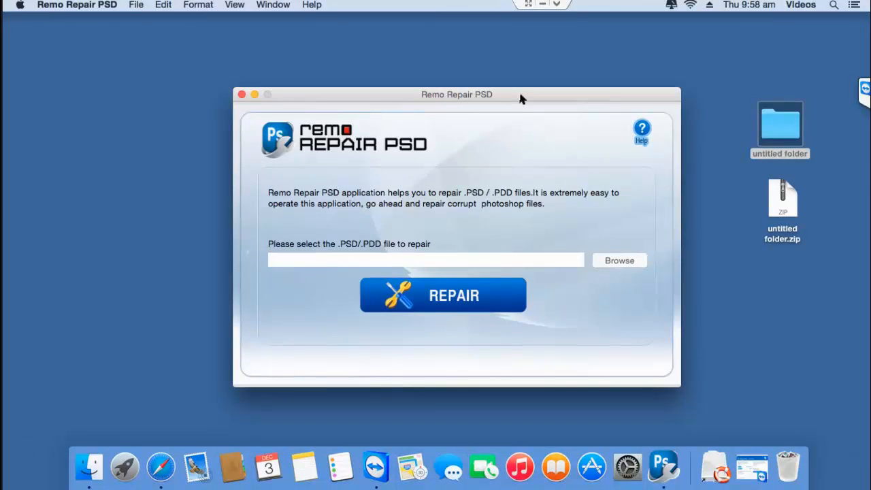
mouse_move(524, 209)
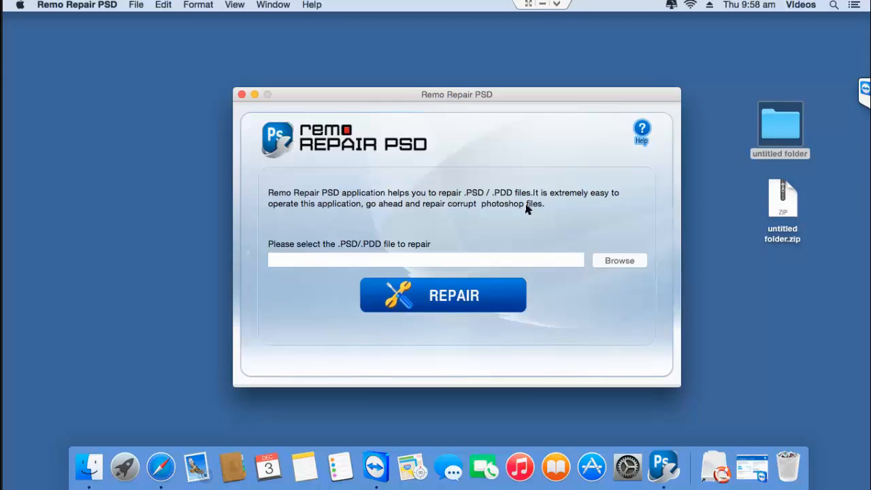
mouse_move(534, 211)
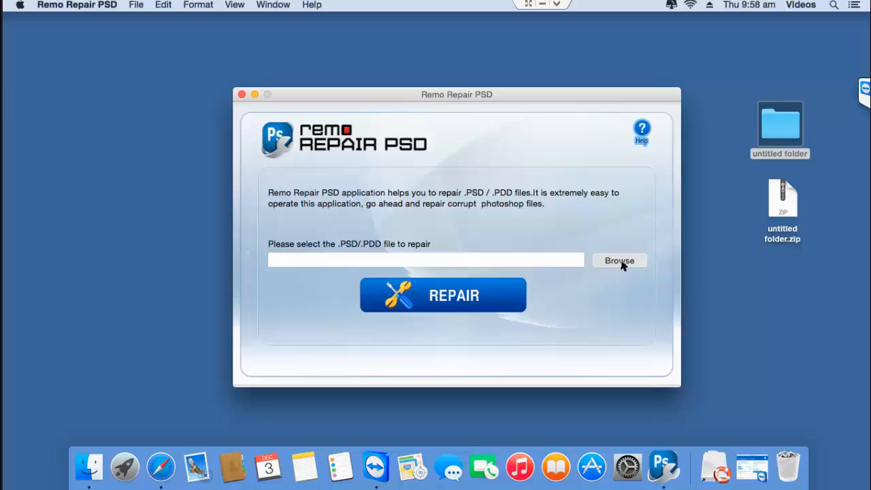
Step: Browse to and select man-and-lion.psd from the Desktop's untitled folder
left_click(618, 260)
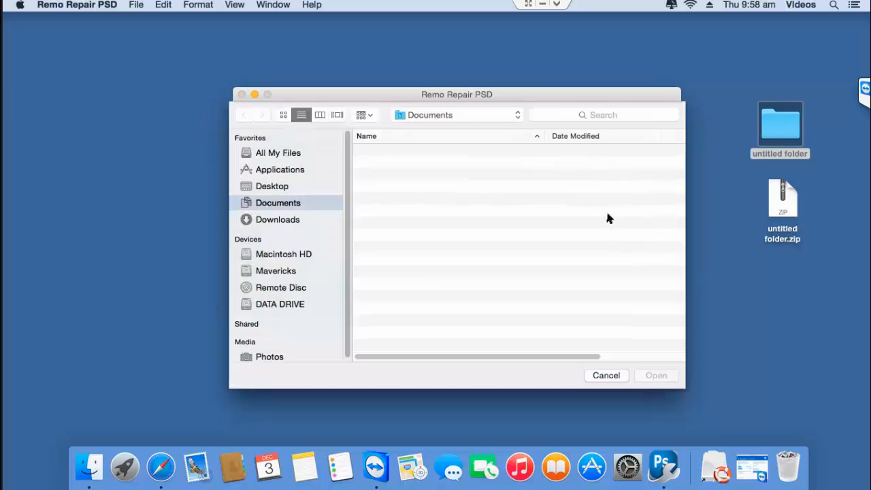
left_click(272, 186)
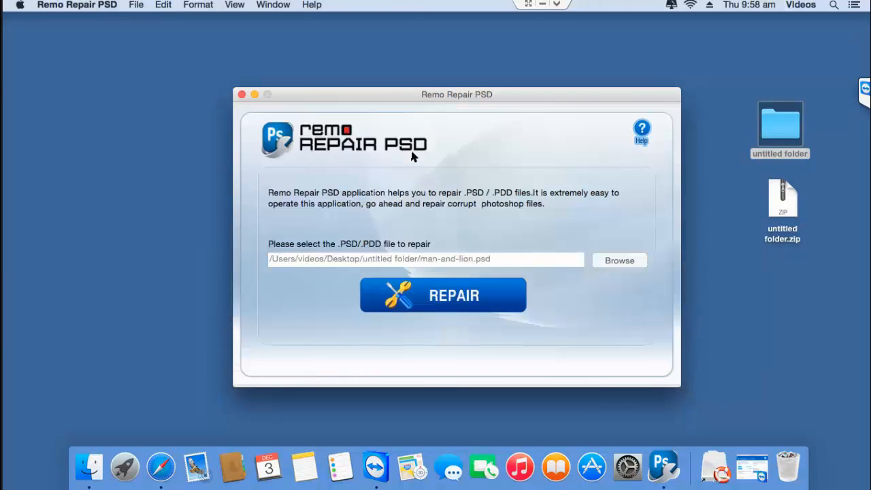
mouse_move(504, 265)
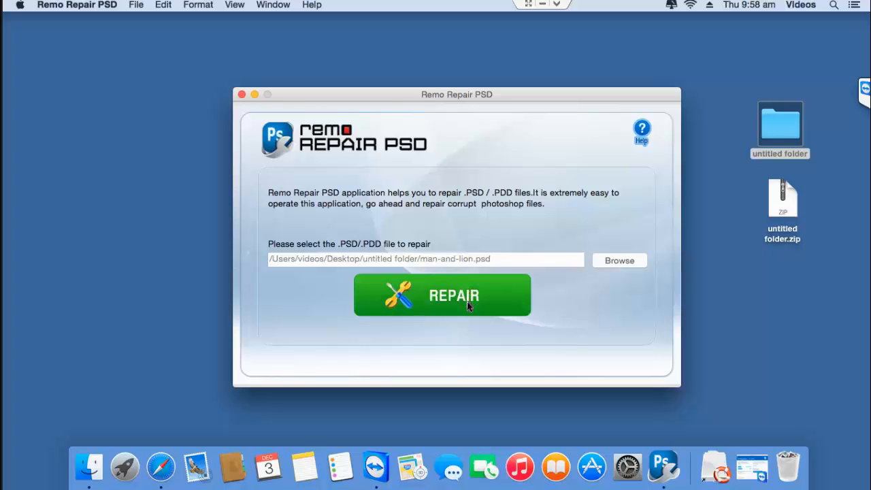
Step: Repair man-and-lion.psd and preview the restored man-and-lion_repaired image, then close it
left_click(442, 295)
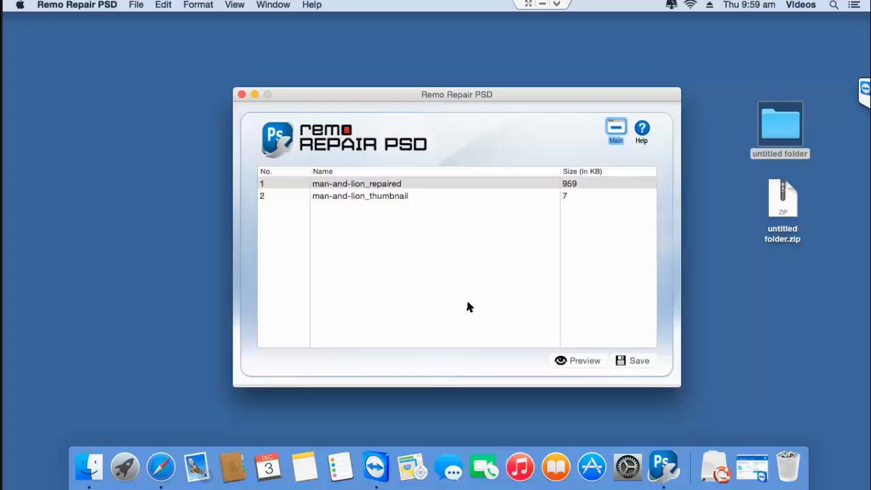
mouse_move(475, 314)
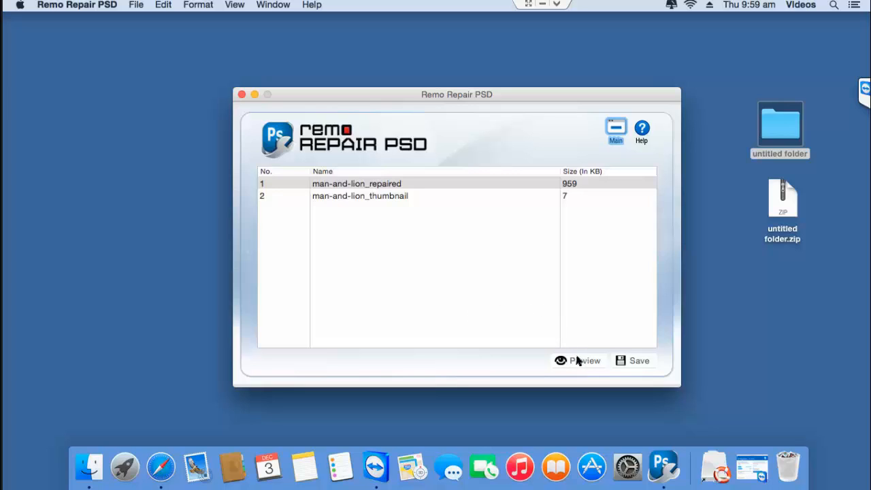
mouse_move(586, 369)
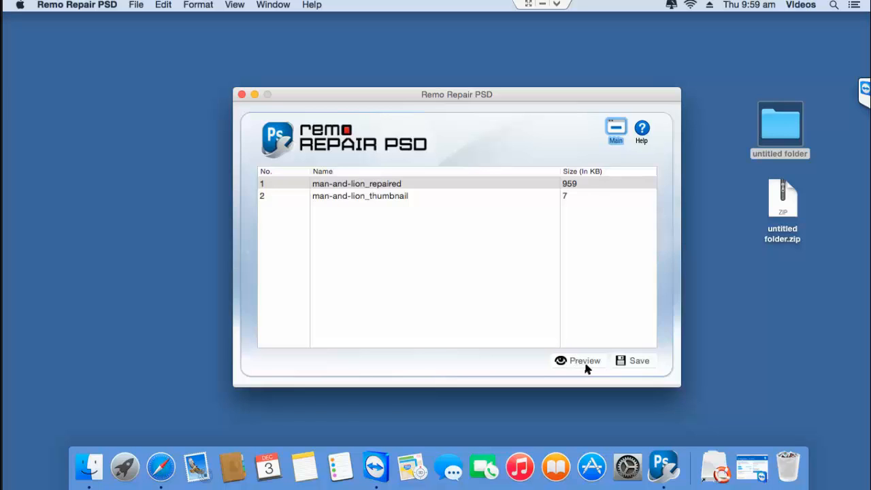
left_click(578, 360)
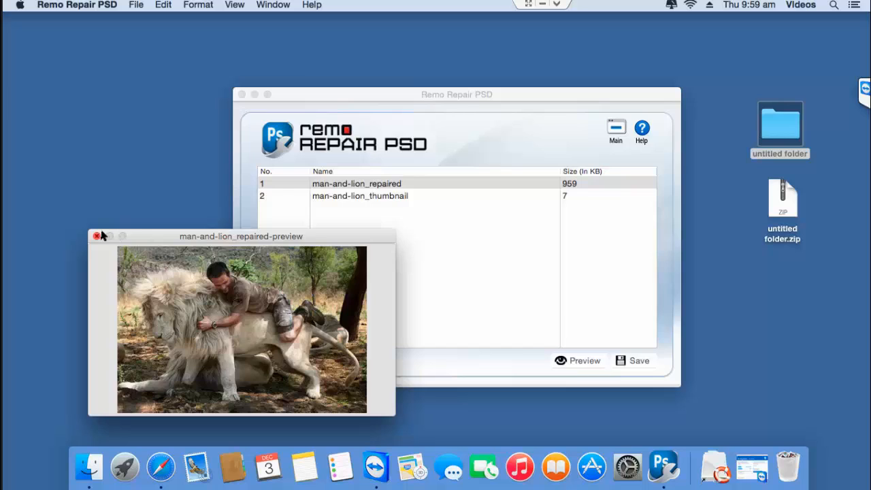
left_click(98, 236)
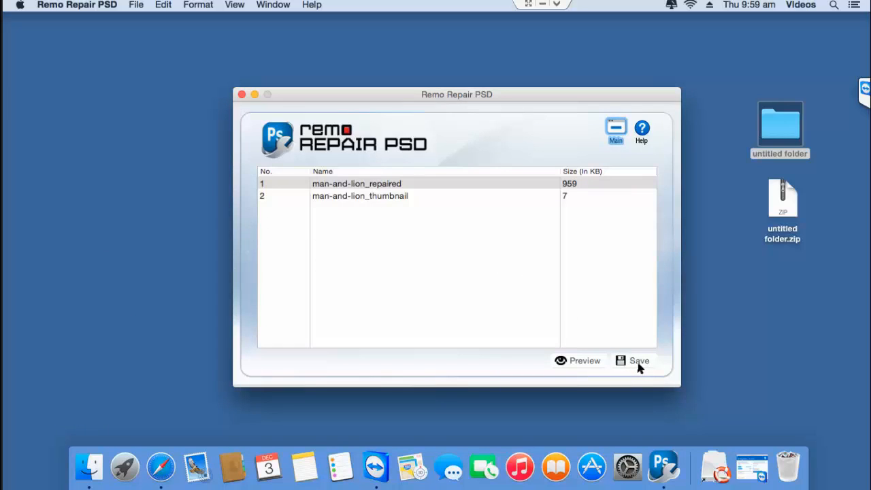
Step: Save repaired output as 'Repaired PSD files' in untitled folder and acknowledge completion
left_click(633, 361)
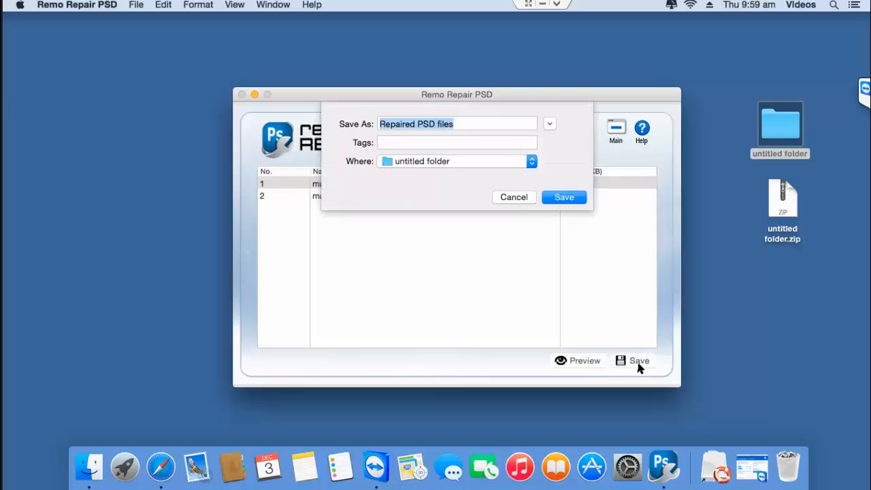
mouse_move(392, 134)
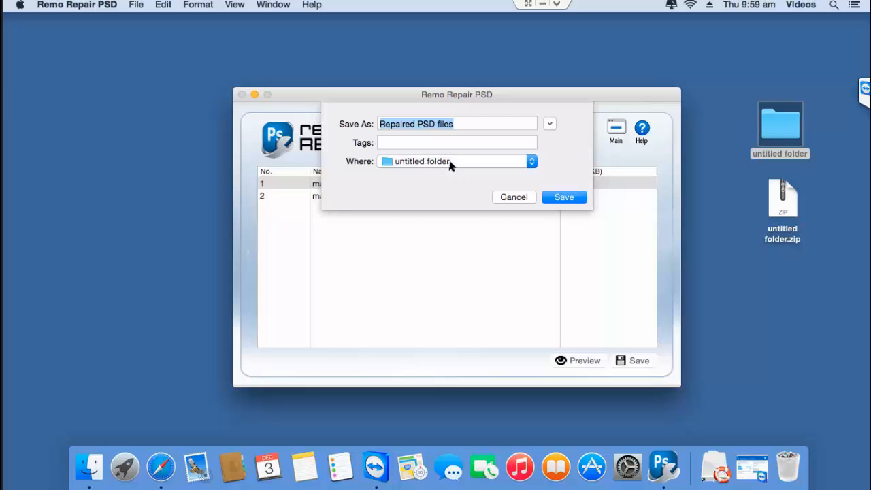
mouse_move(460, 163)
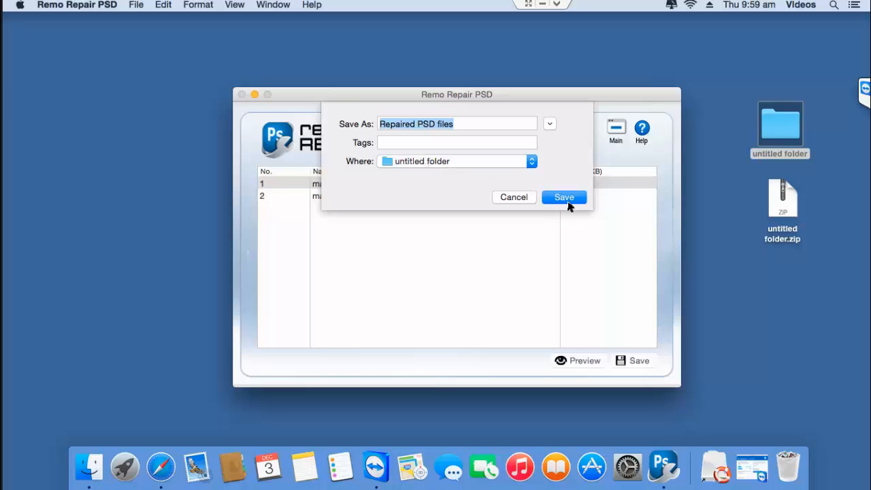
left_click(564, 196)
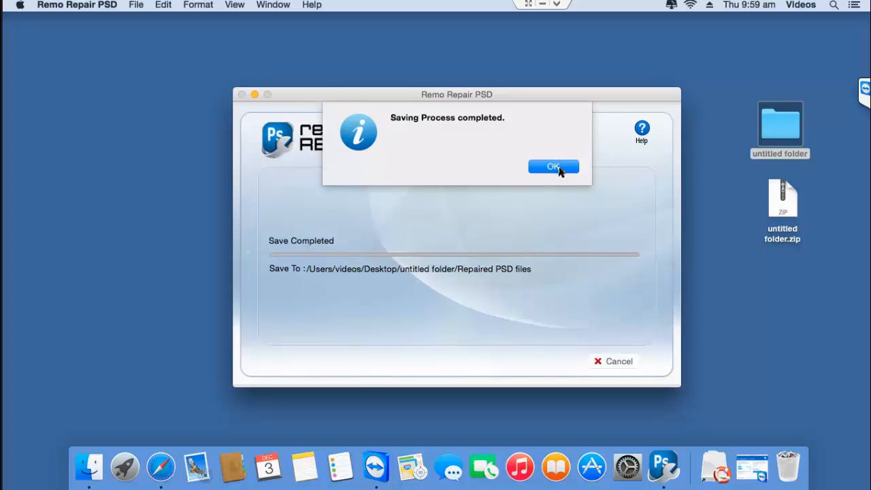
left_click(554, 168)
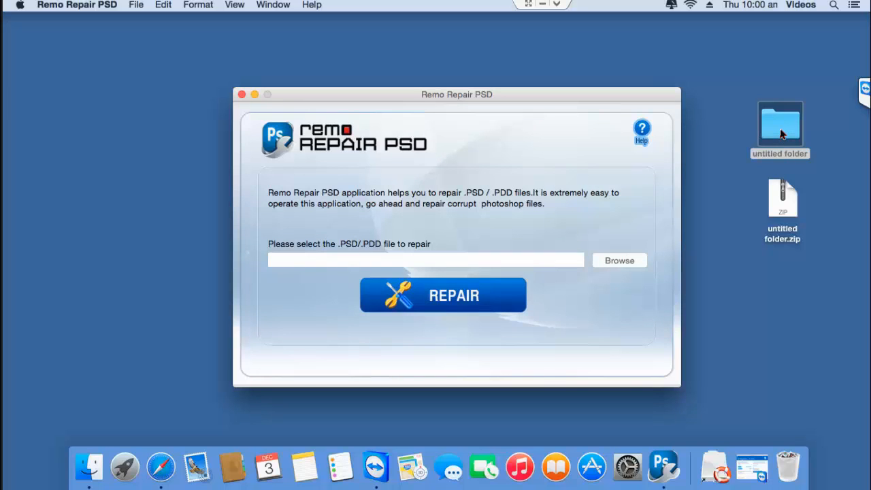
Step: Open untitled folder, then Repaired PSD files, and select man-and-lion_repaired.psd
double_click(780, 123)
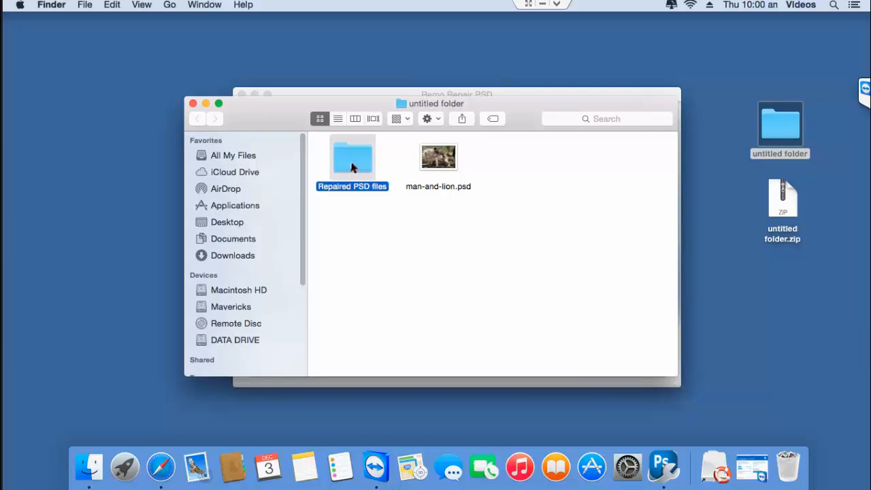
double_click(352, 158)
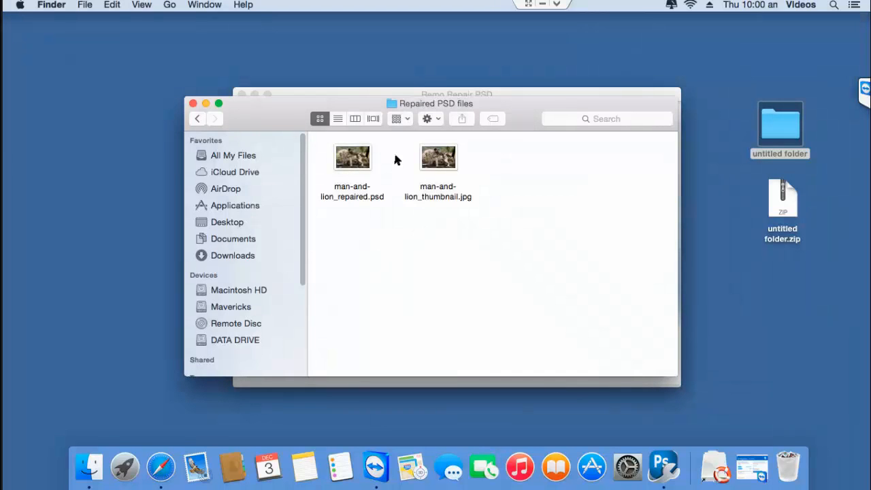
left_click(352, 157)
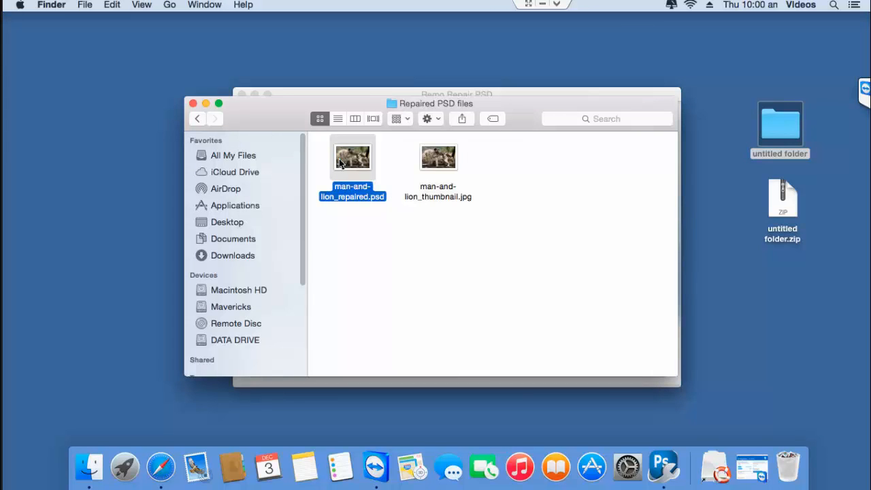
double_click(352, 157)
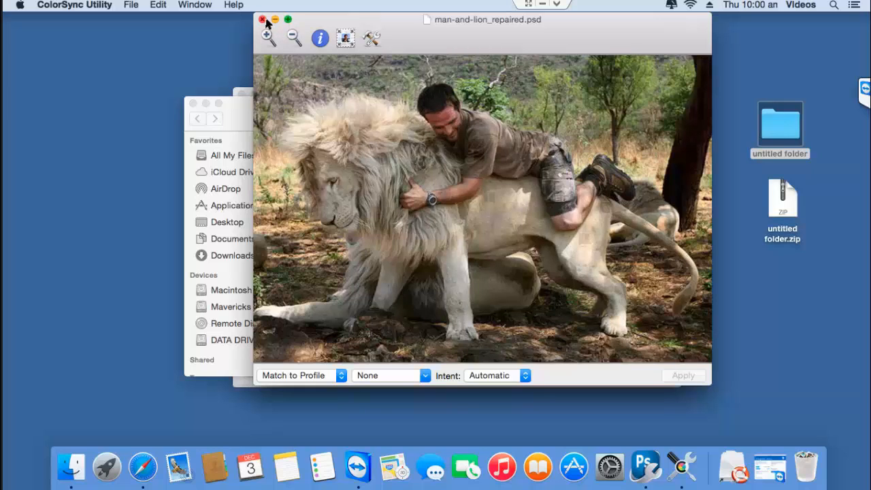
mouse_move(266, 24)
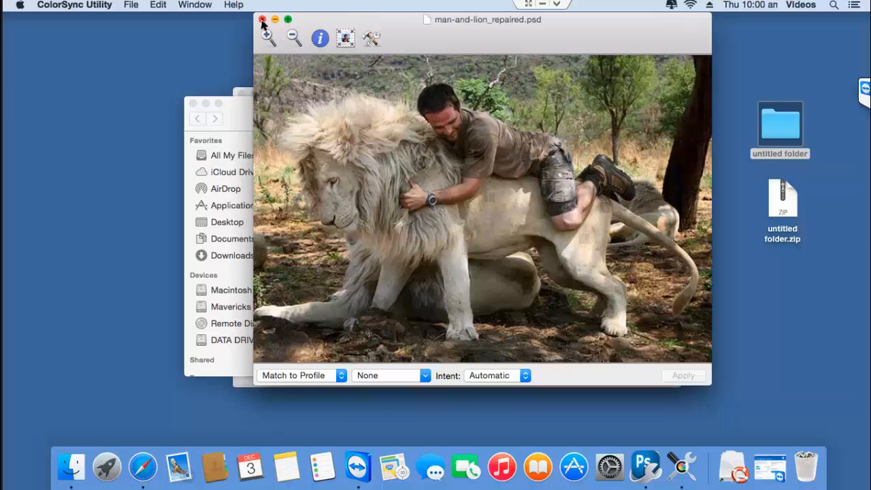
left_click(262, 19)
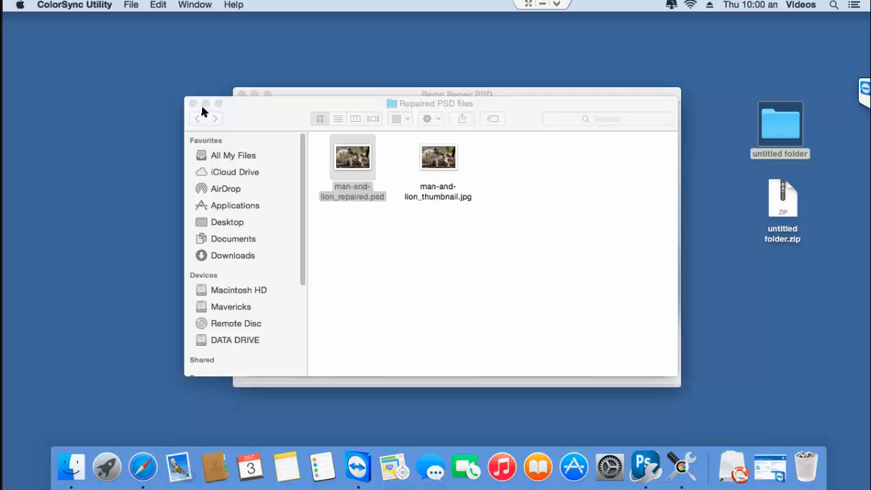